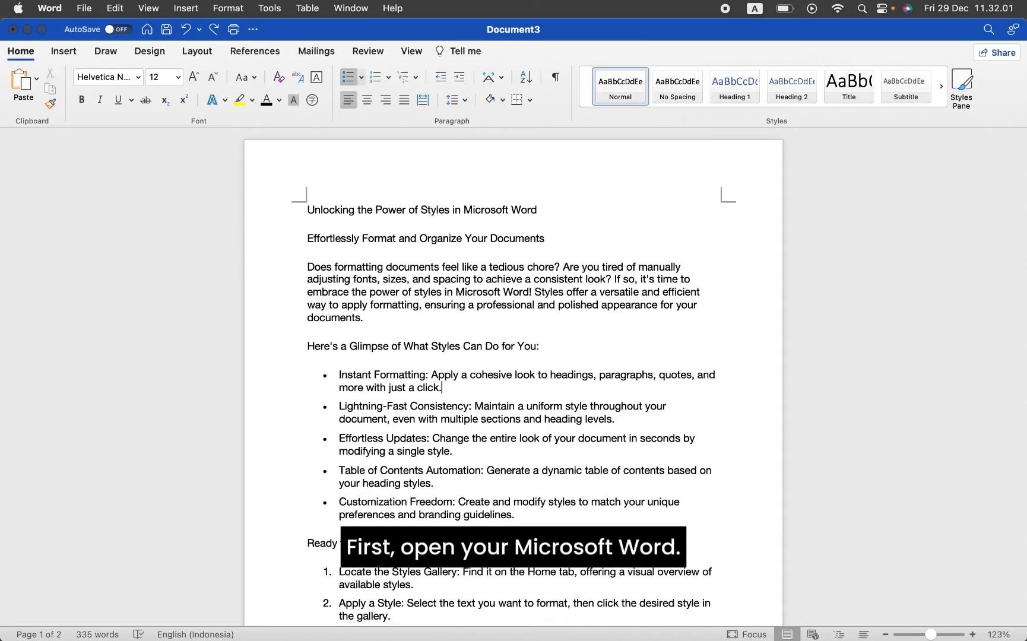
Apply the Title style to 'Unlocking the Power of Styles in Microsoft Word'.
scroll("down", 3)
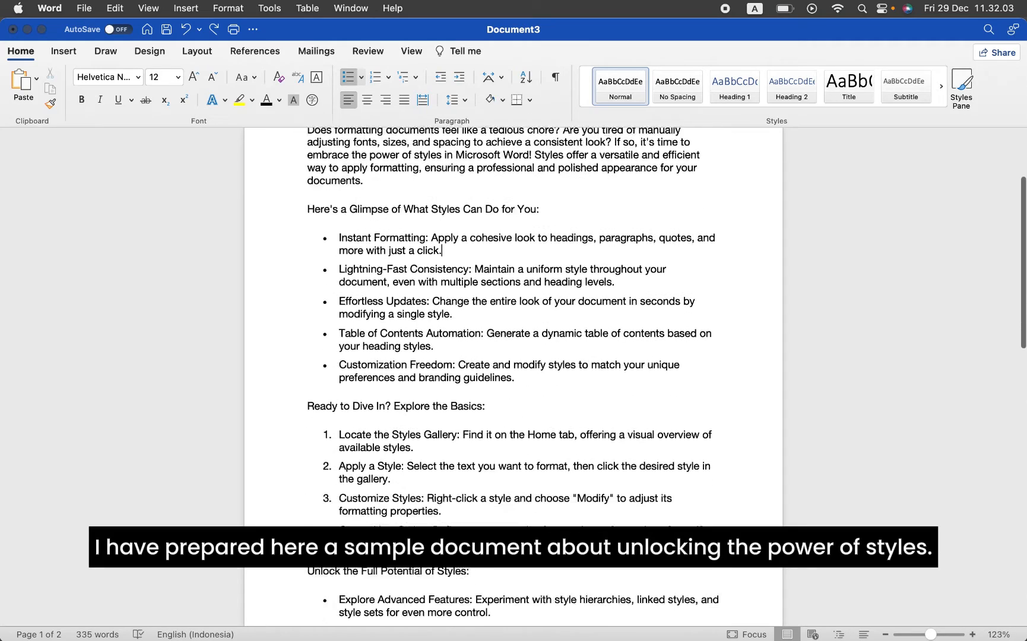
scroll("down", 3)
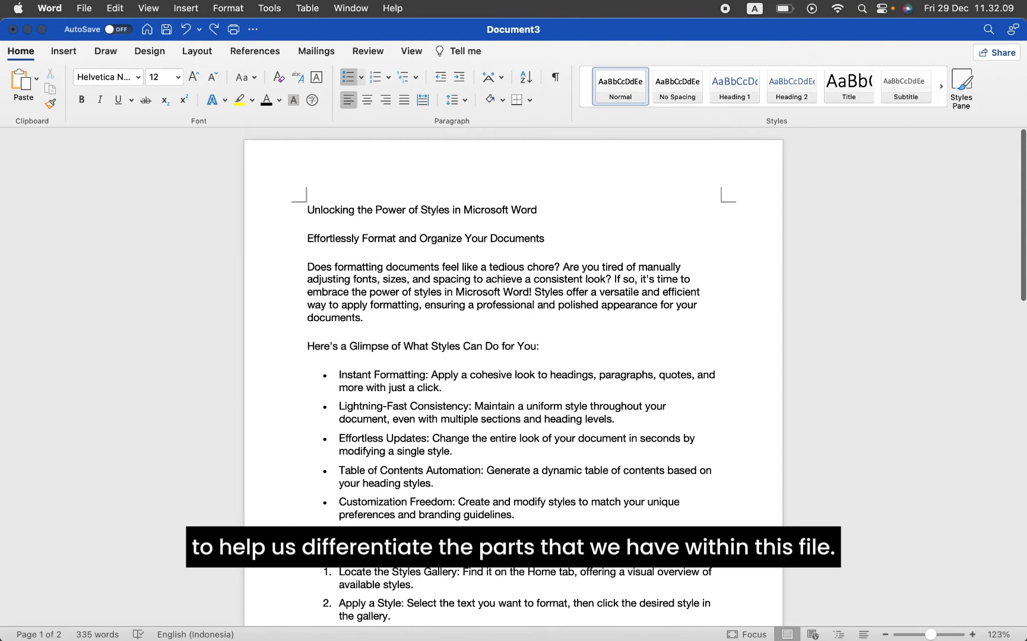
left_click(443, 387)
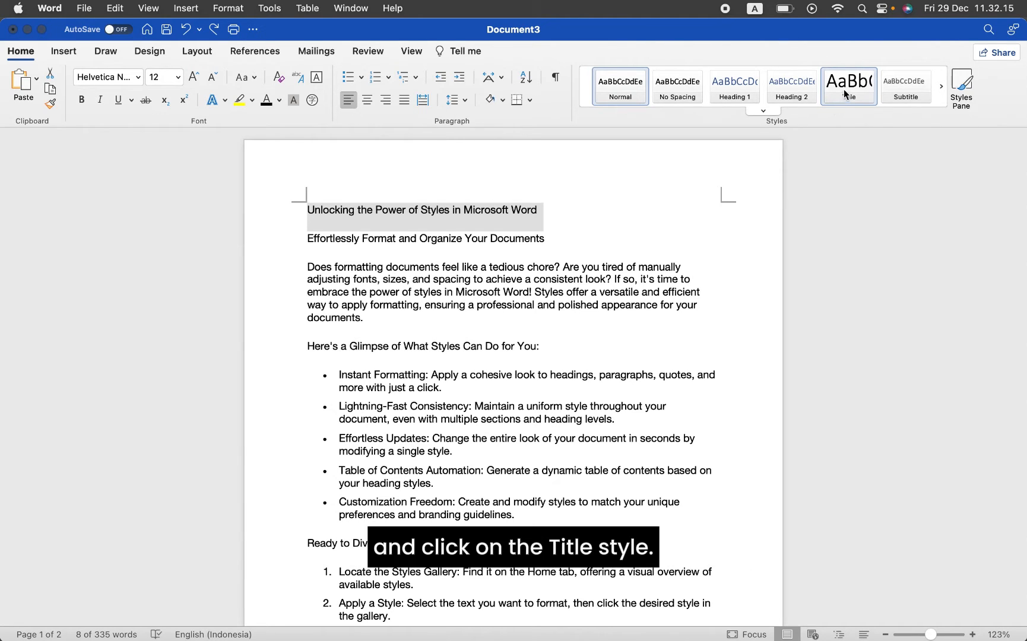
left_click(849, 86)
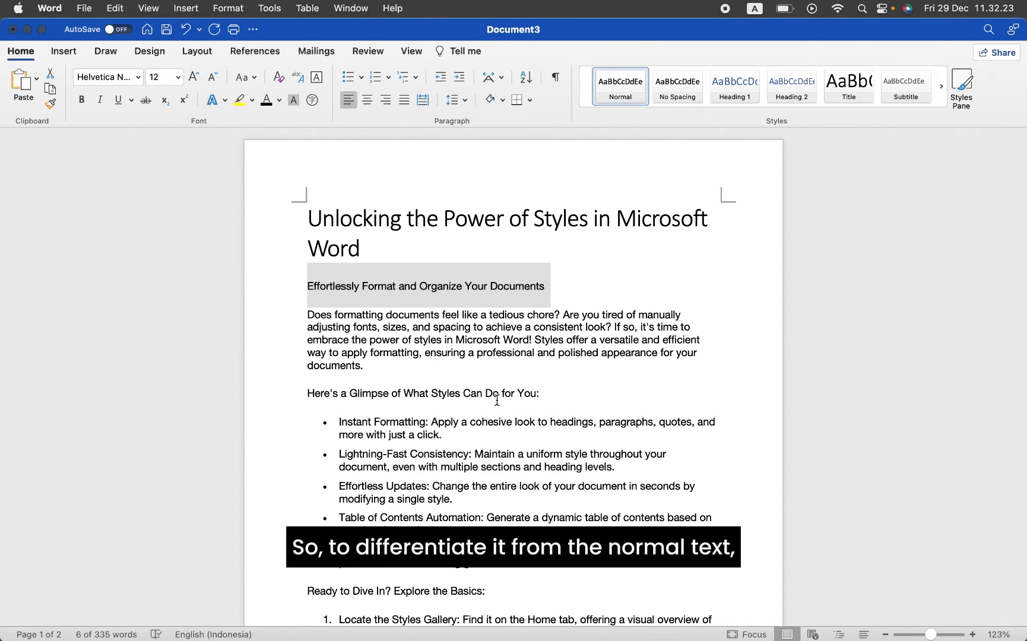
Apply Heading 1 to the three section headings.
scroll("down", 3)
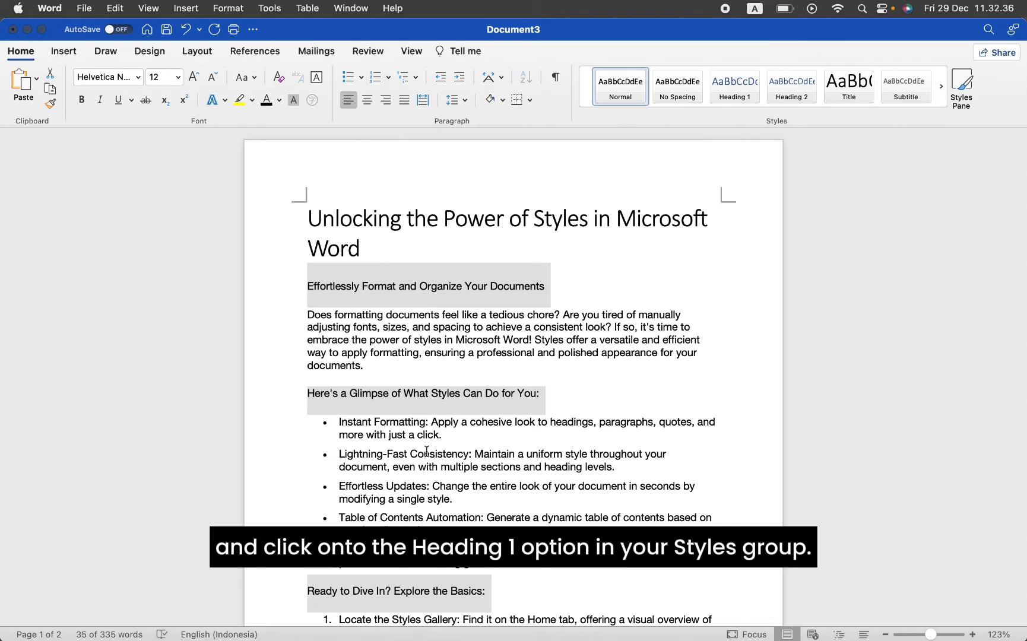
left_click(734, 87)
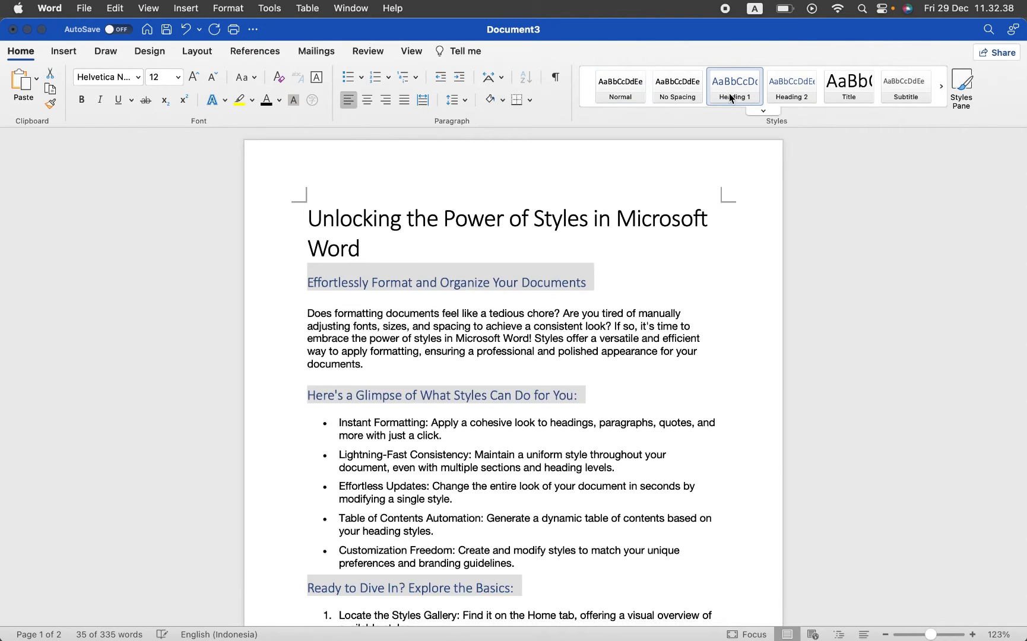
scroll("down", 3)
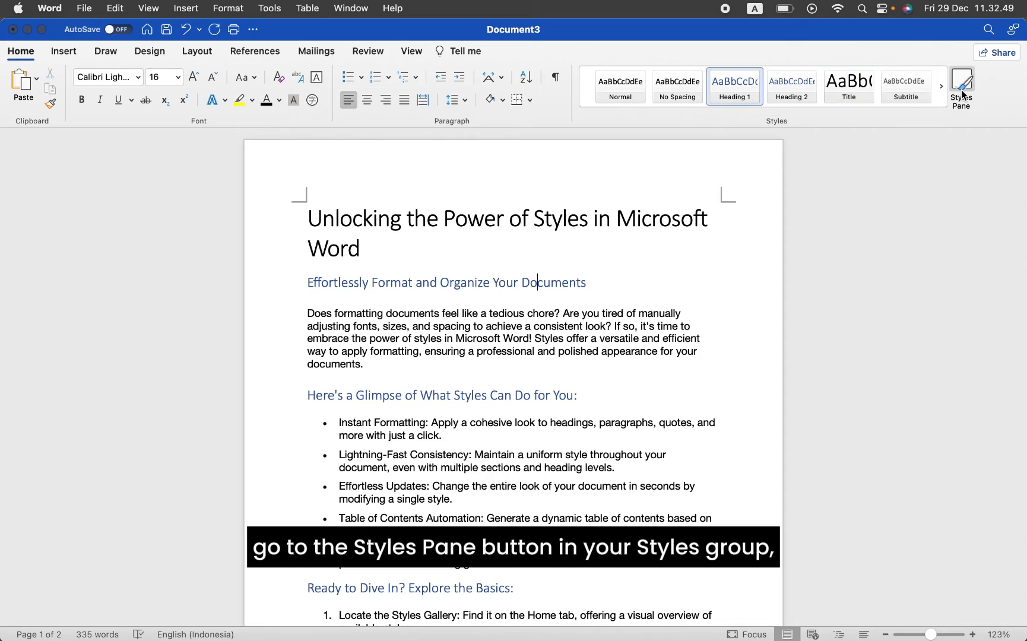
Open the Styles pane and choose Modify Style for Heading 1.
left_click(959, 85)
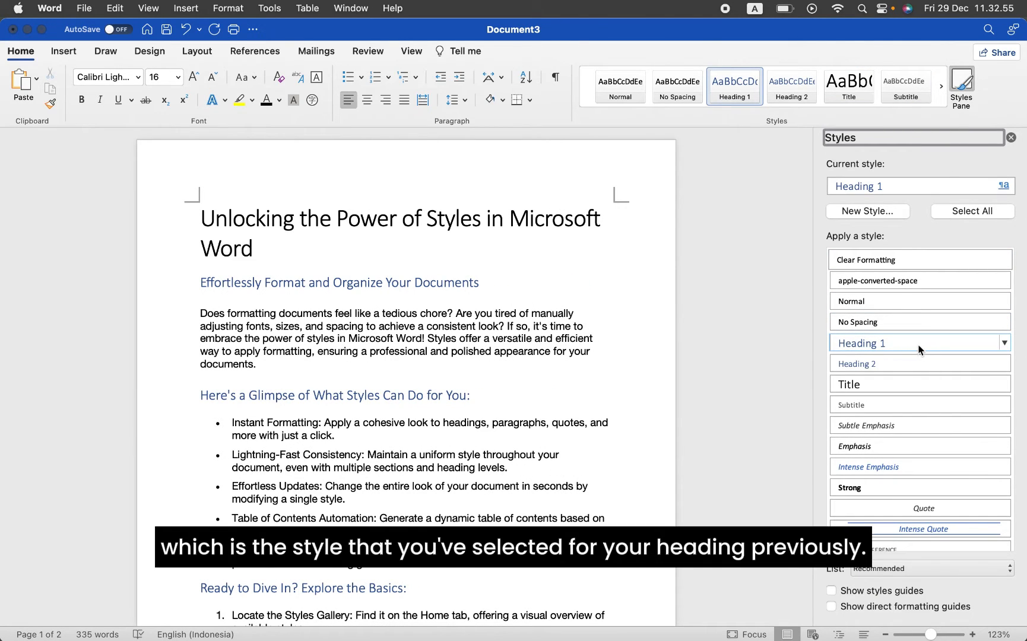
mouse_move(1003, 343)
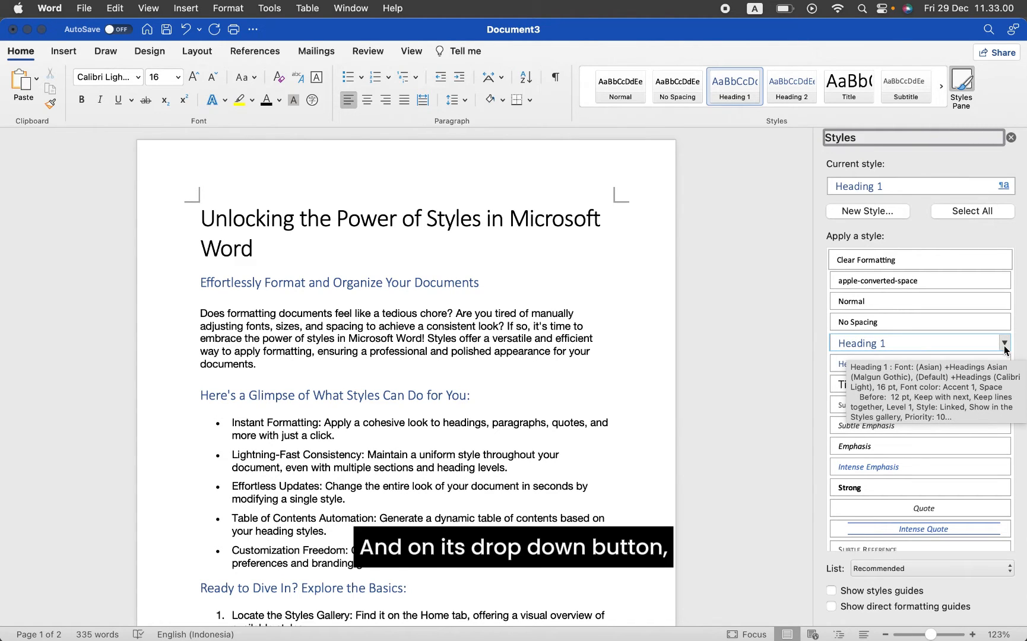
left_click(1003, 343)
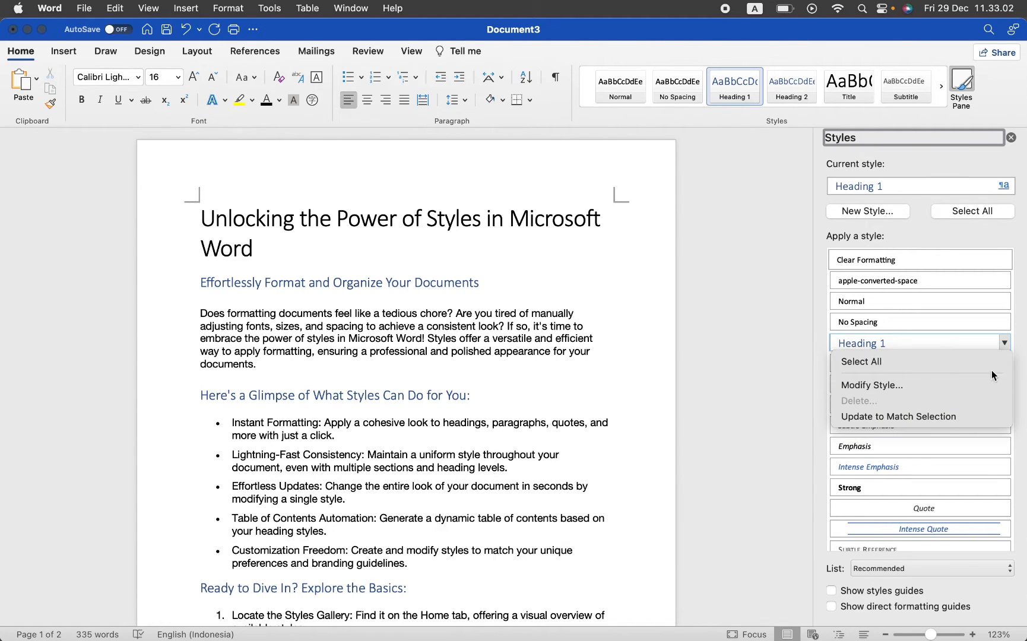
left_click(872, 386)
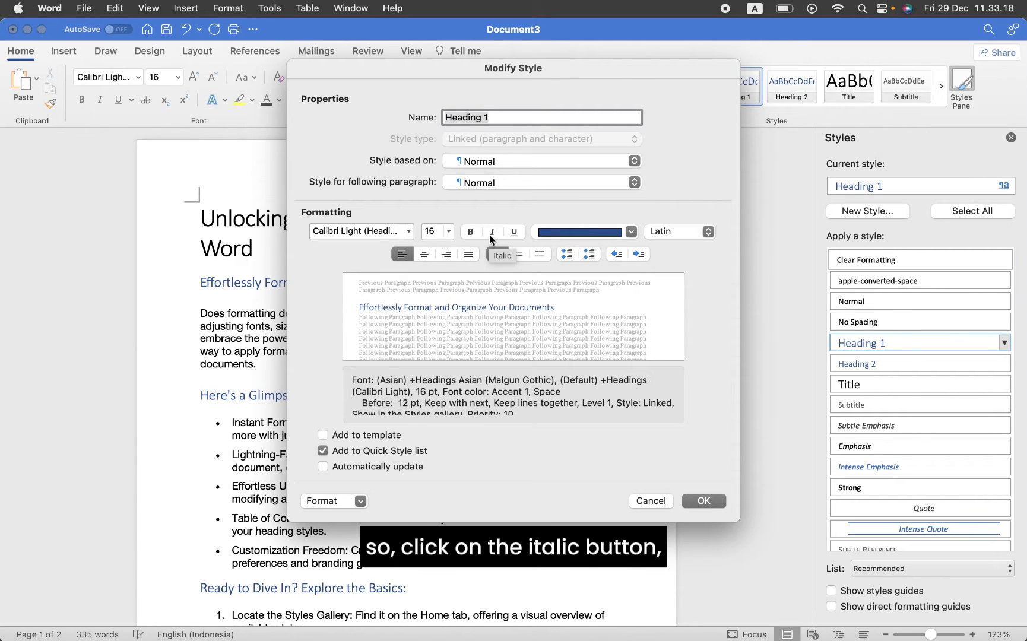
Make the Heading 1 style italic and red, and confirm the change.
left_click(492, 232)
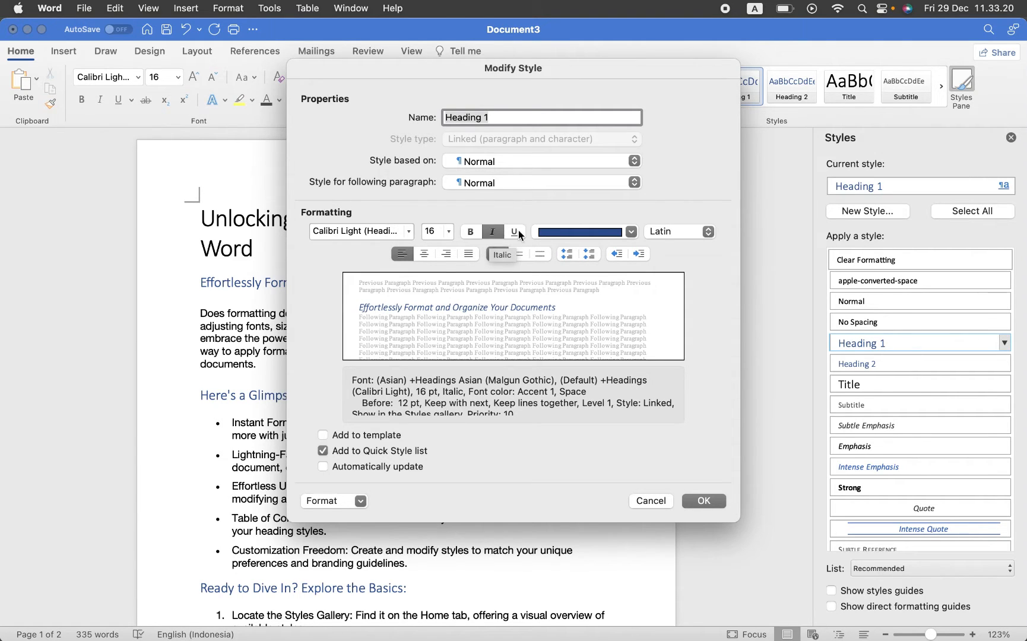
left_click(630, 232)
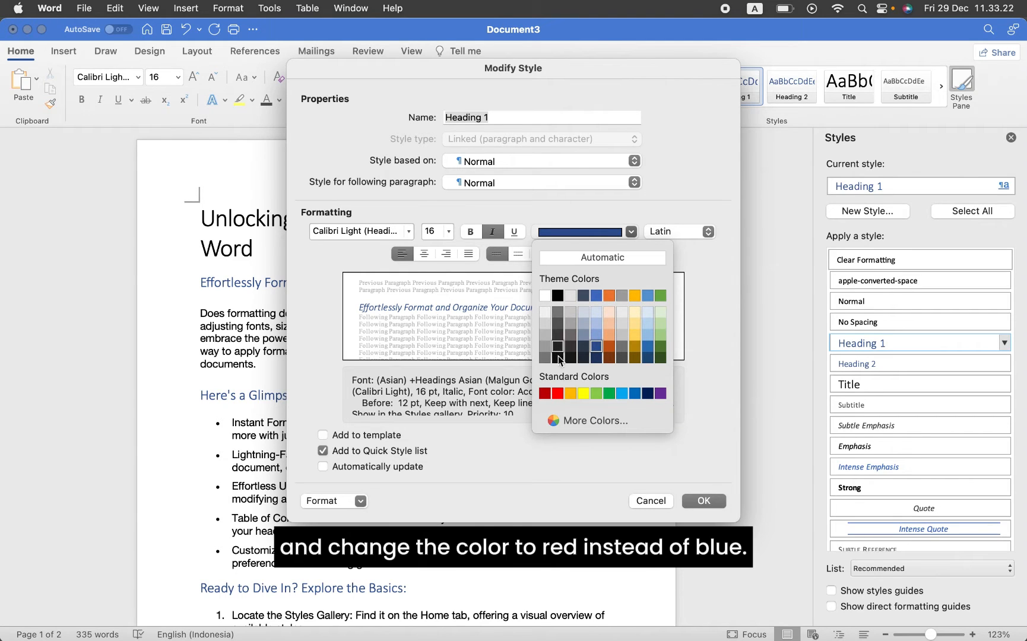
left_click(557, 393)
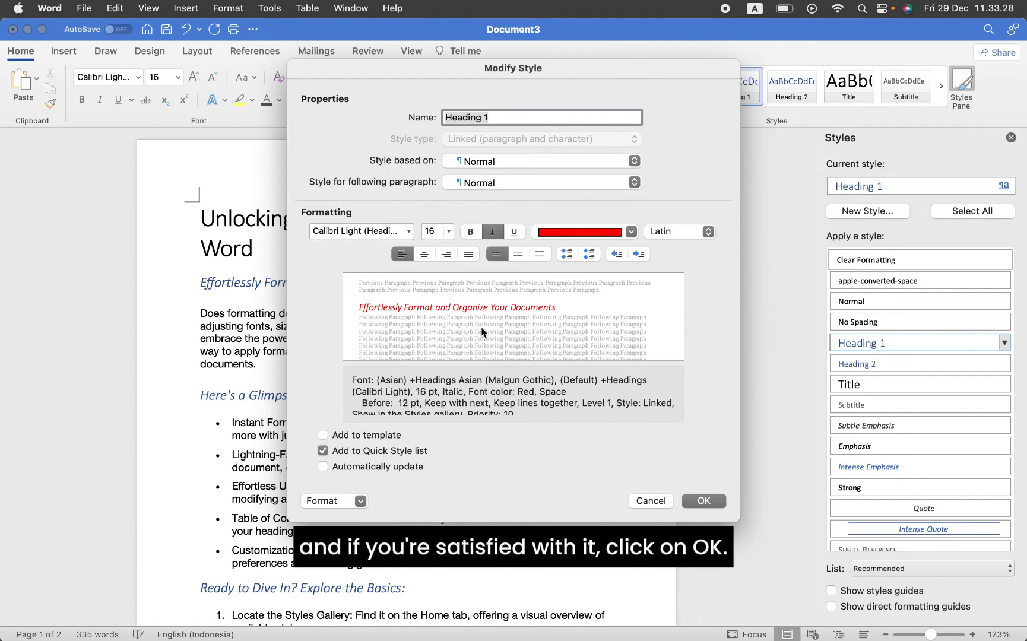
left_click(704, 500)
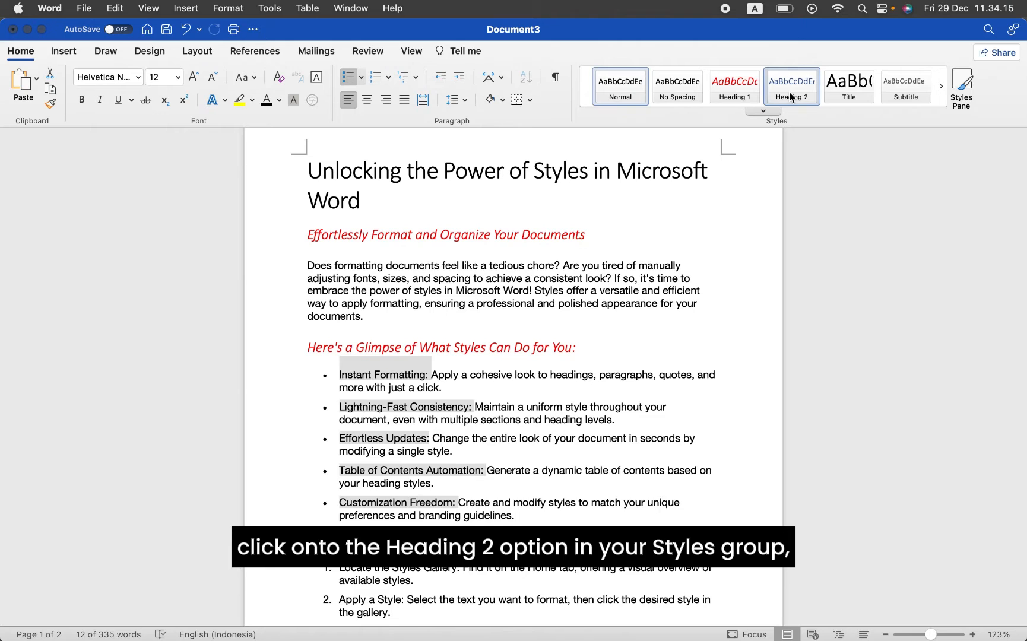
Apply Heading 2 to the bulleted item lead-in labels.
left_click(791, 86)
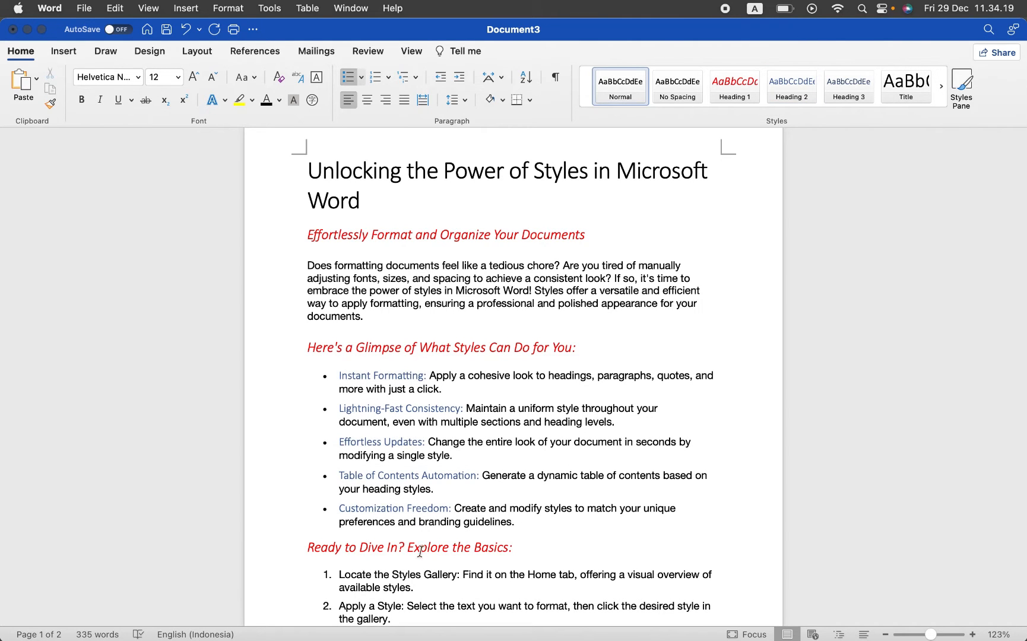
scroll("down", 3)
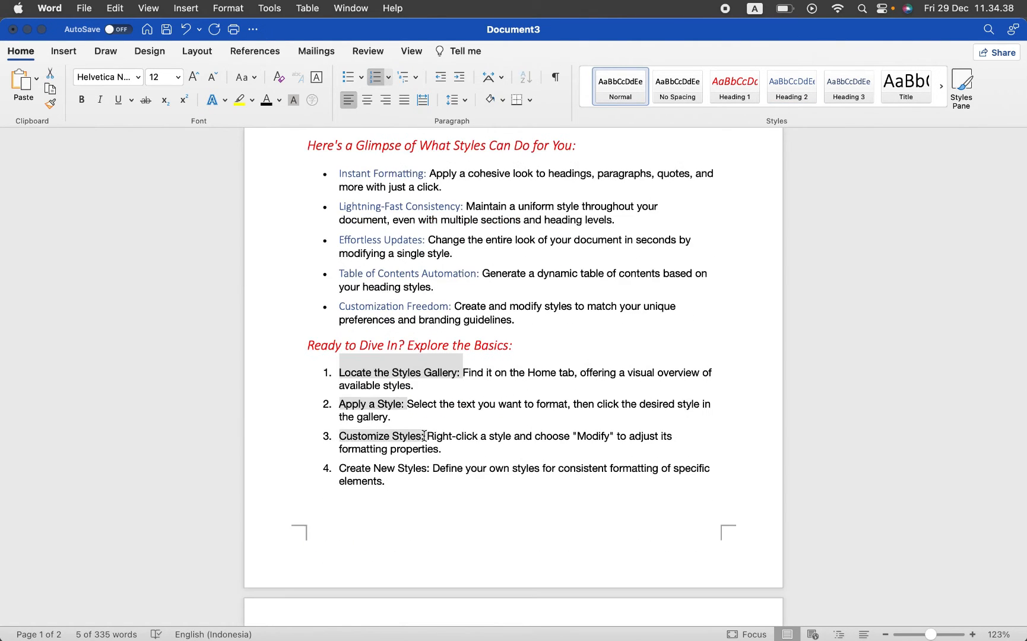
scroll("up", 3)
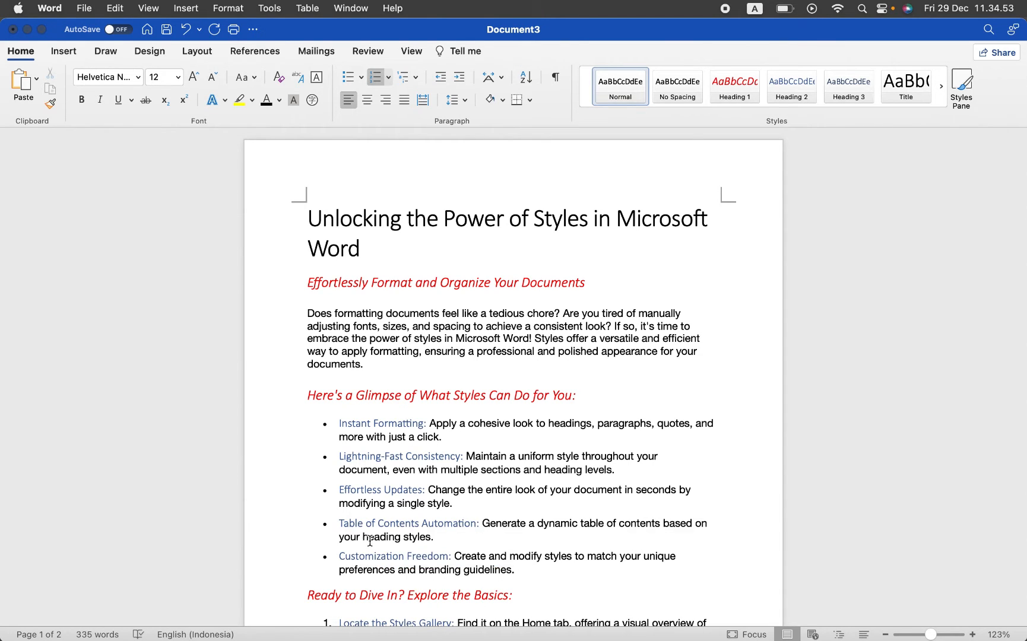
Apply the blue style set from the Design tab's Document Formatting gallery.
left_click(150, 51)
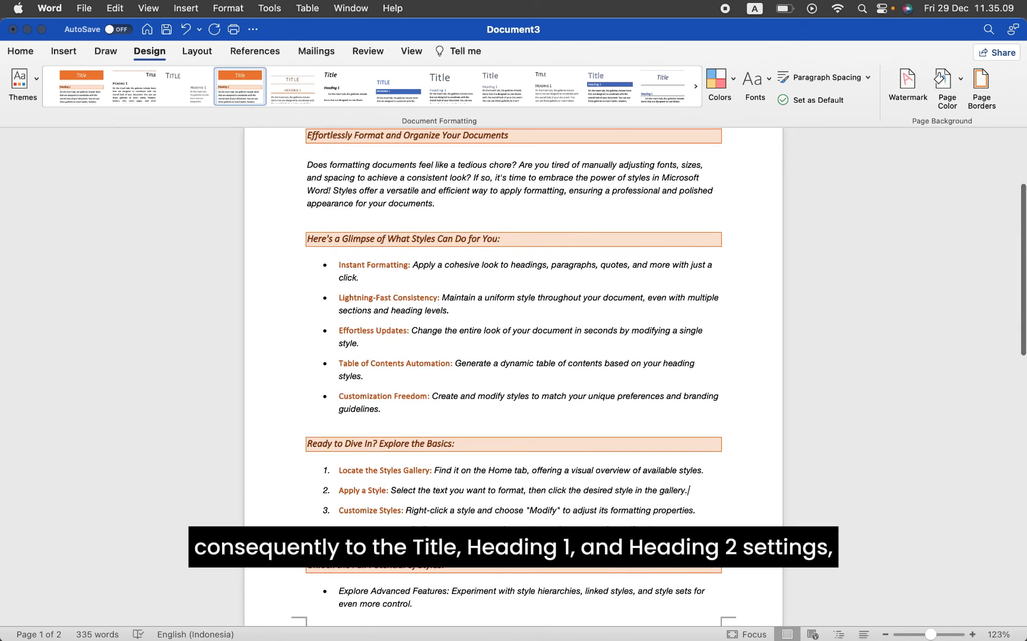
scroll("down", 3)
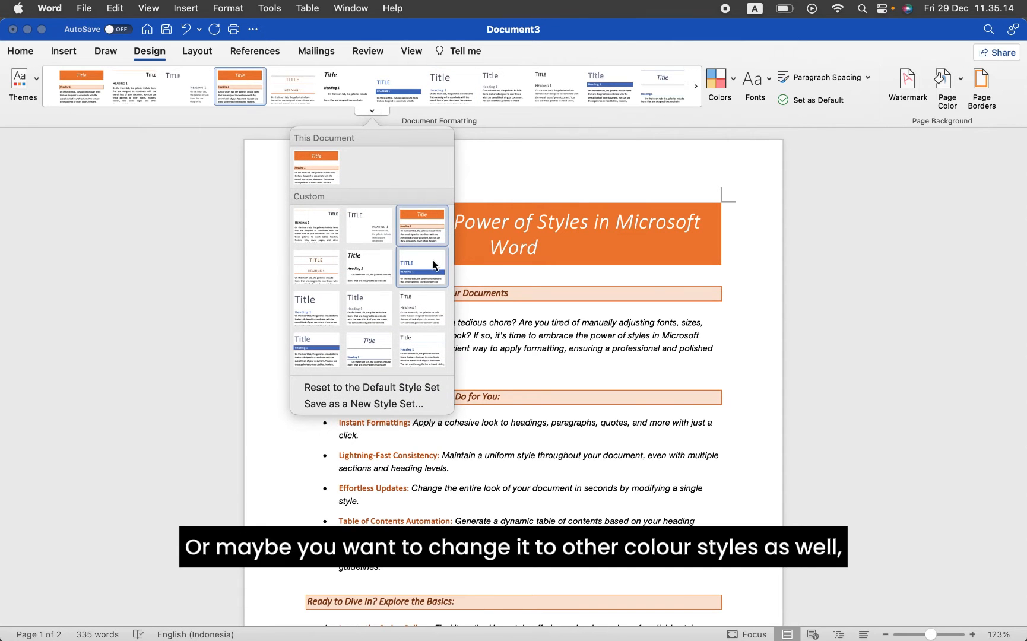
left_click(422, 265)
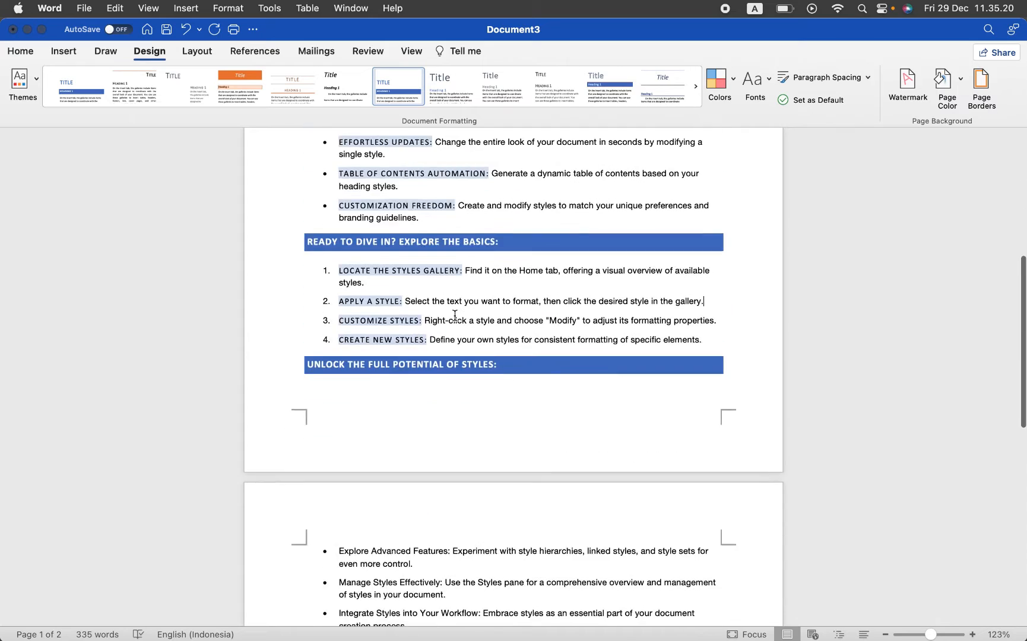
scroll("up", 3)
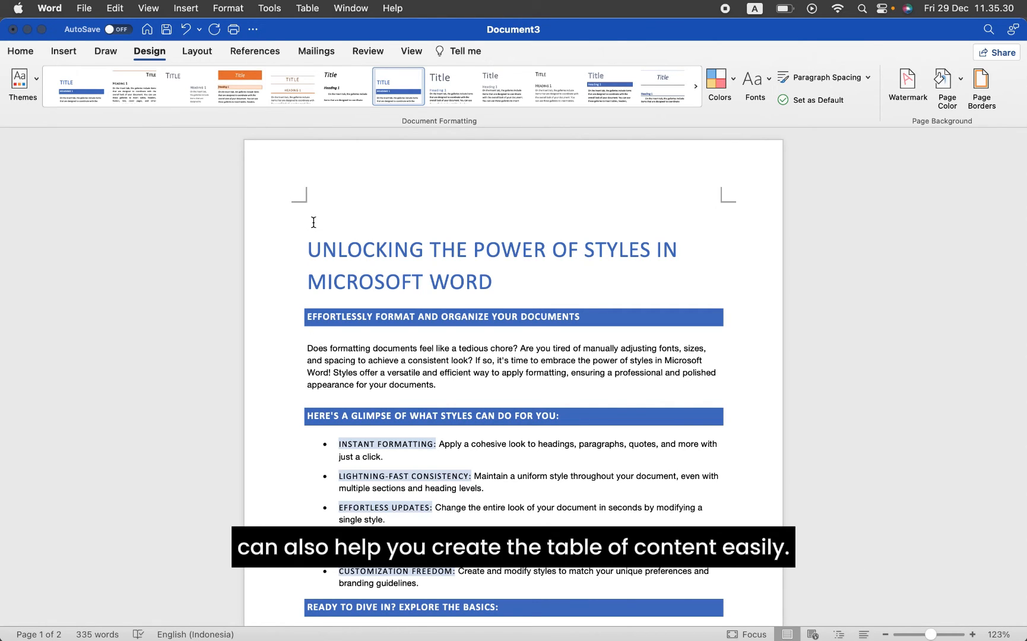
Insert the Classic automatic table of contents from References.
scroll("down", 3)
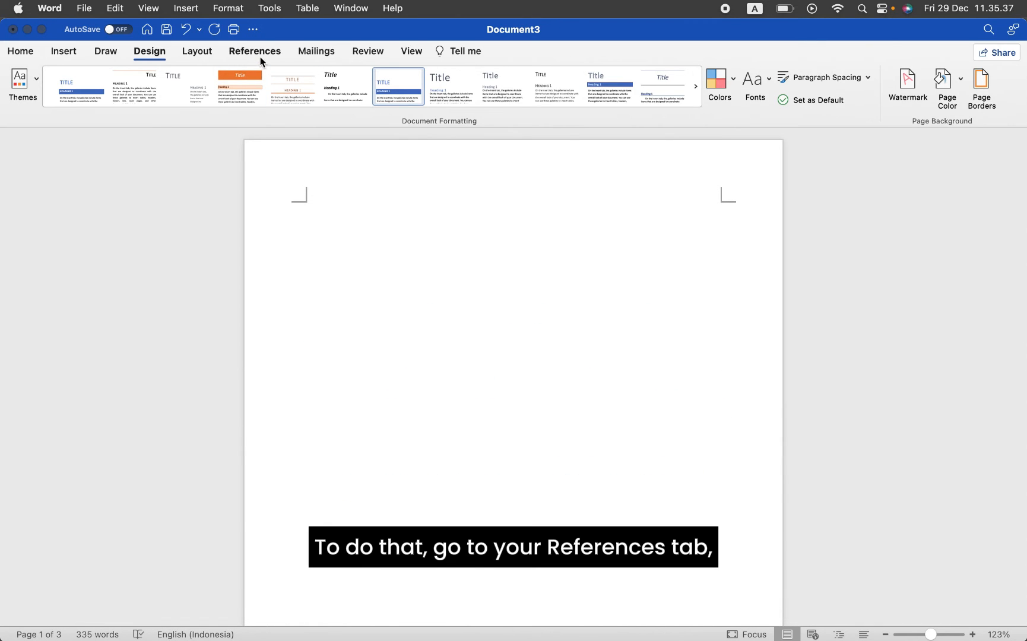
left_click(254, 51)
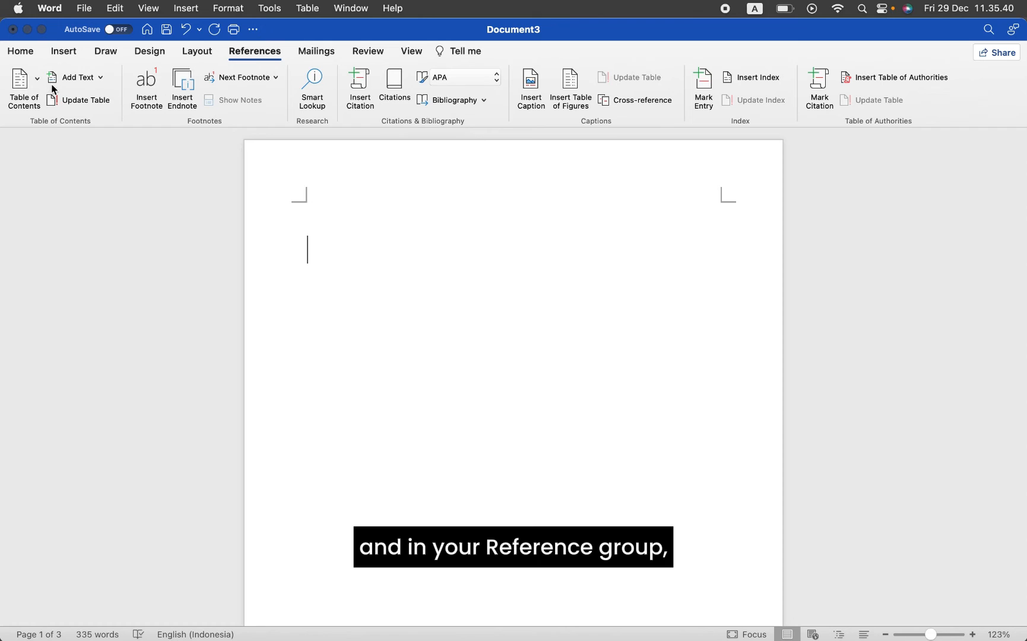
left_click(23, 85)
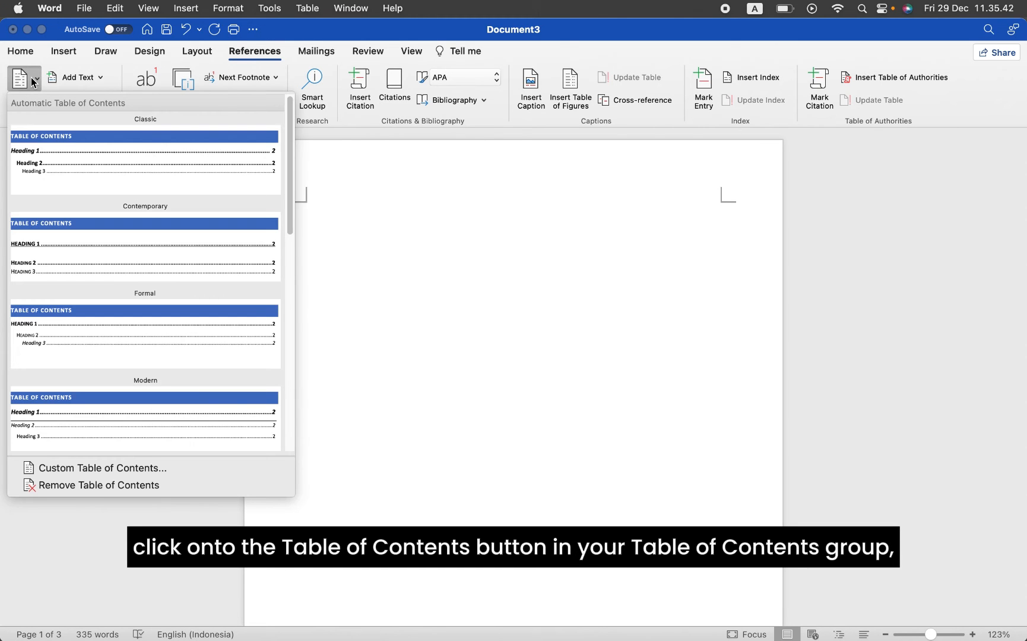
mouse_move(110, 322)
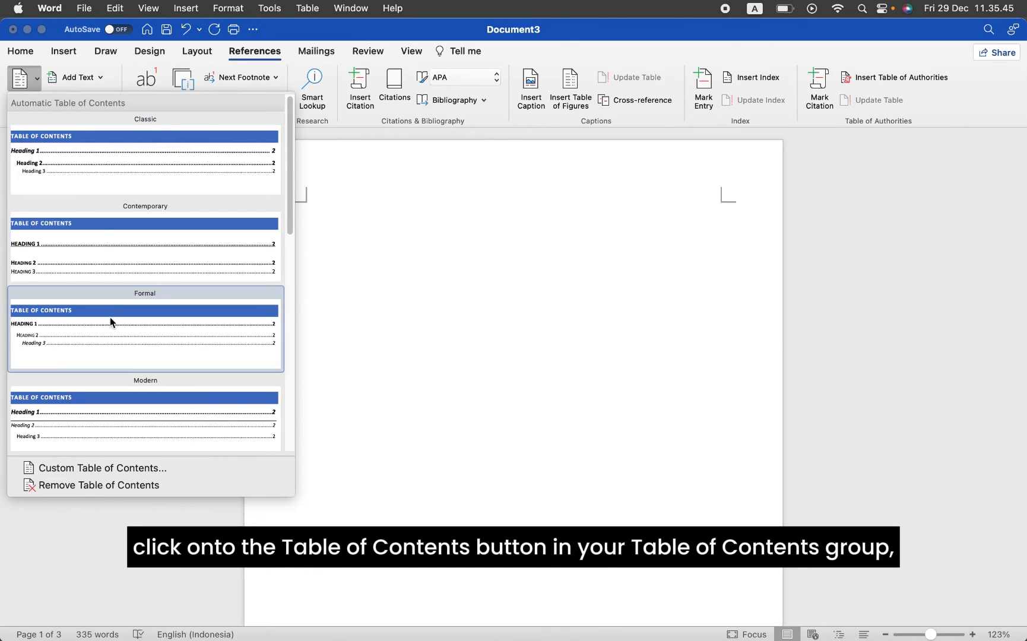
mouse_move(145, 160)
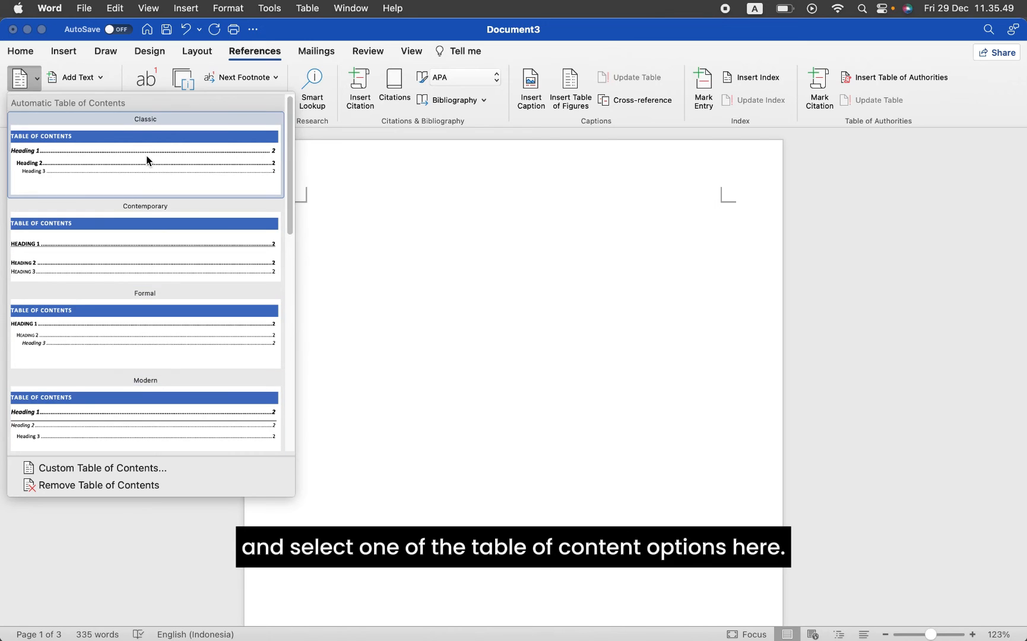
left_click(145, 160)
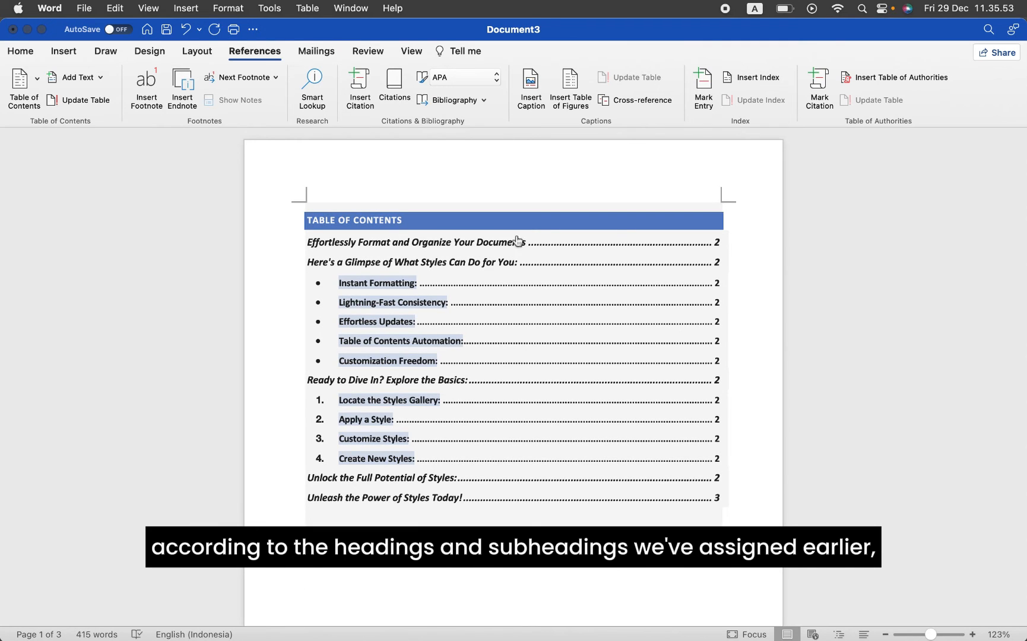
mouse_move(438, 366)
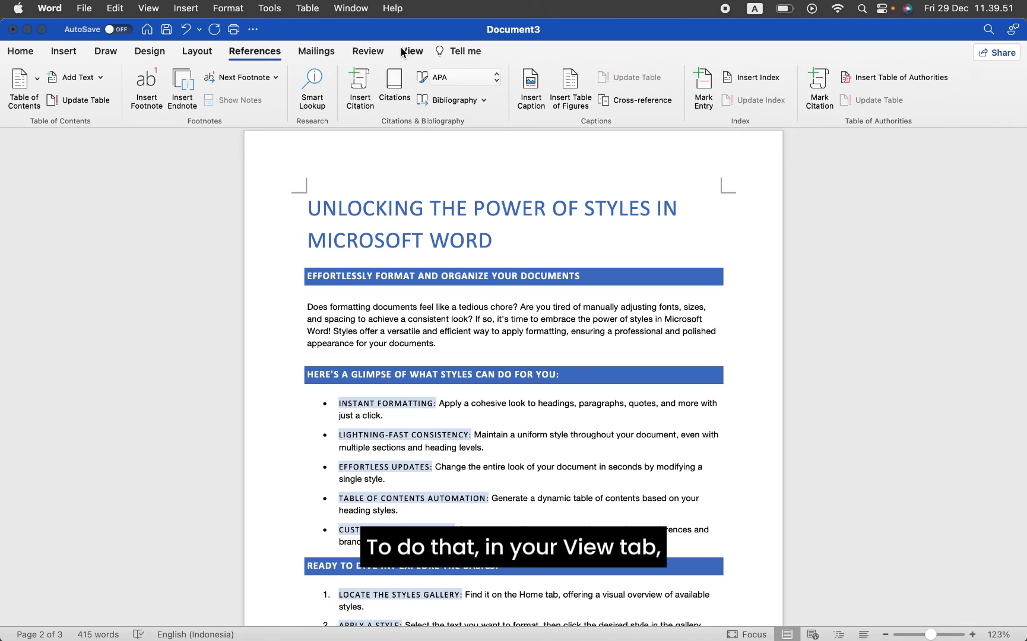
Open the Navigation Pane from the View tab.
left_click(411, 51)
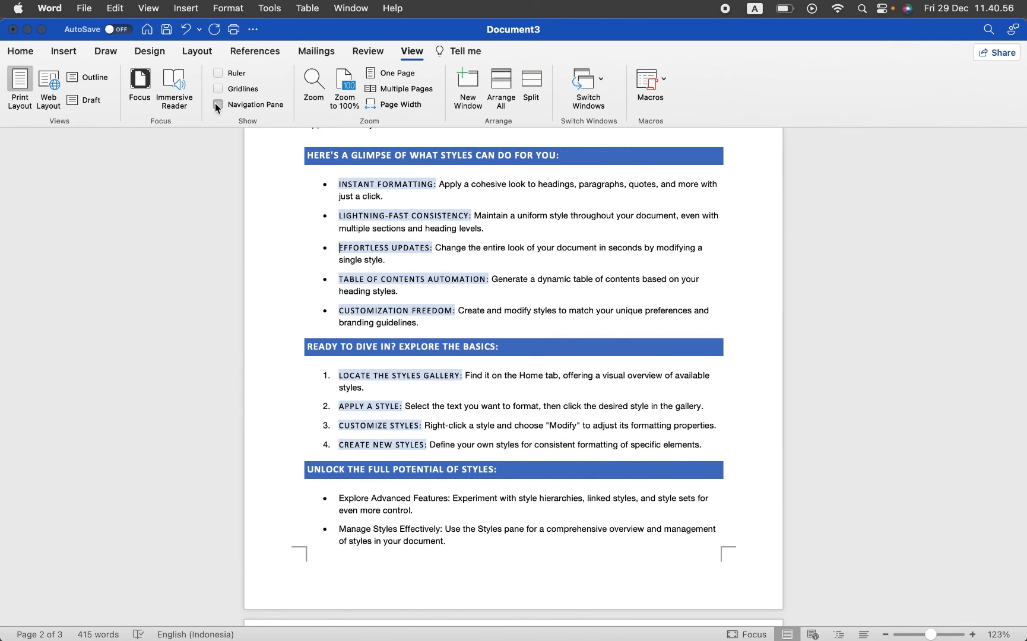
left_click(218, 105)
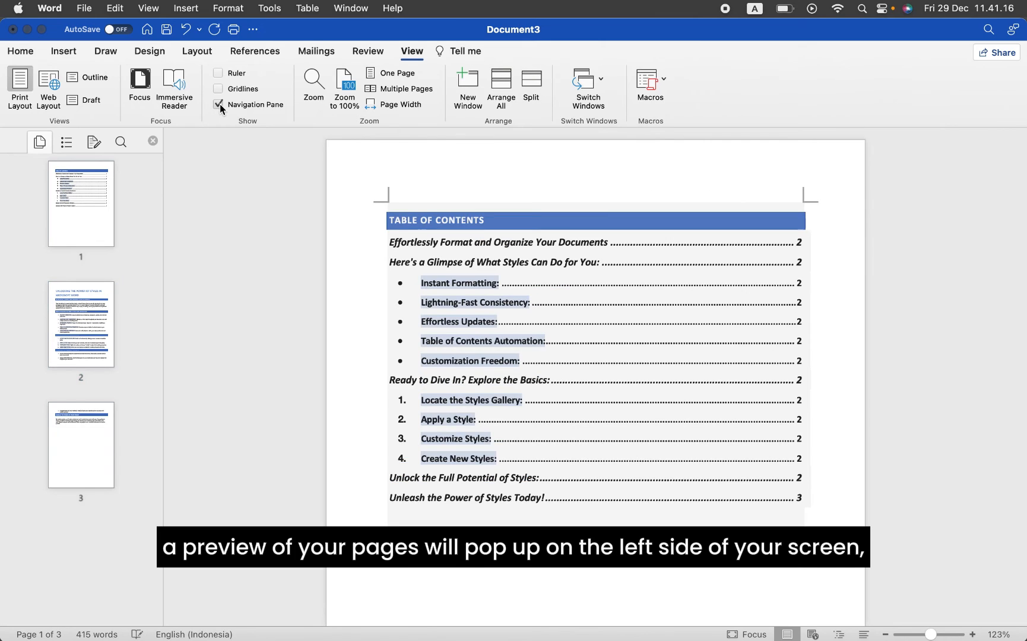
left_click(81, 204)
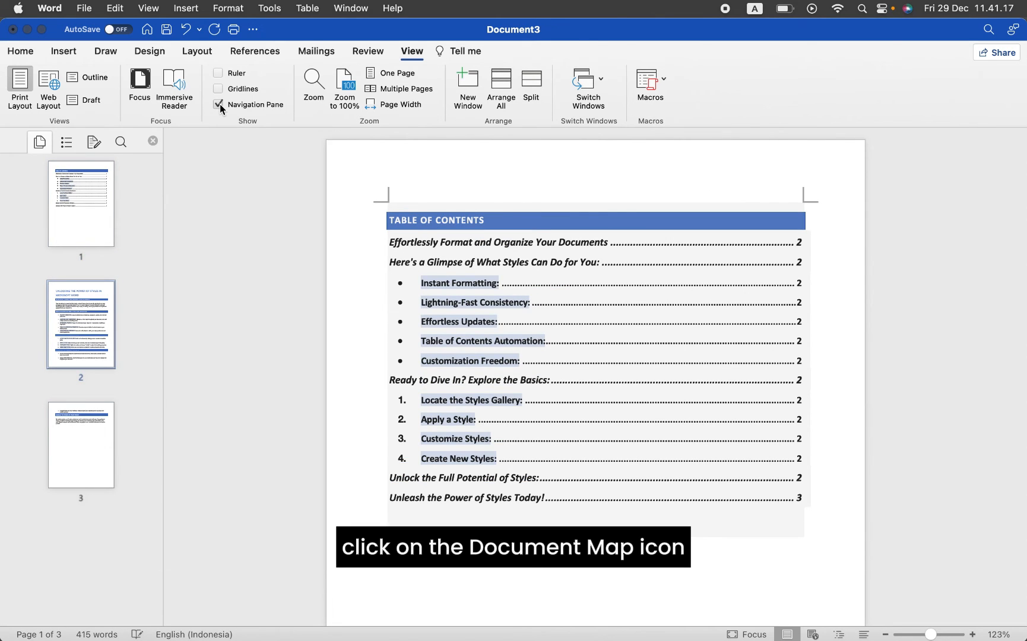
Show headings in the pane and jump to 'Here's a Glimpse' and 'Effortlessly Format and Organize'.
left_click(65, 142)
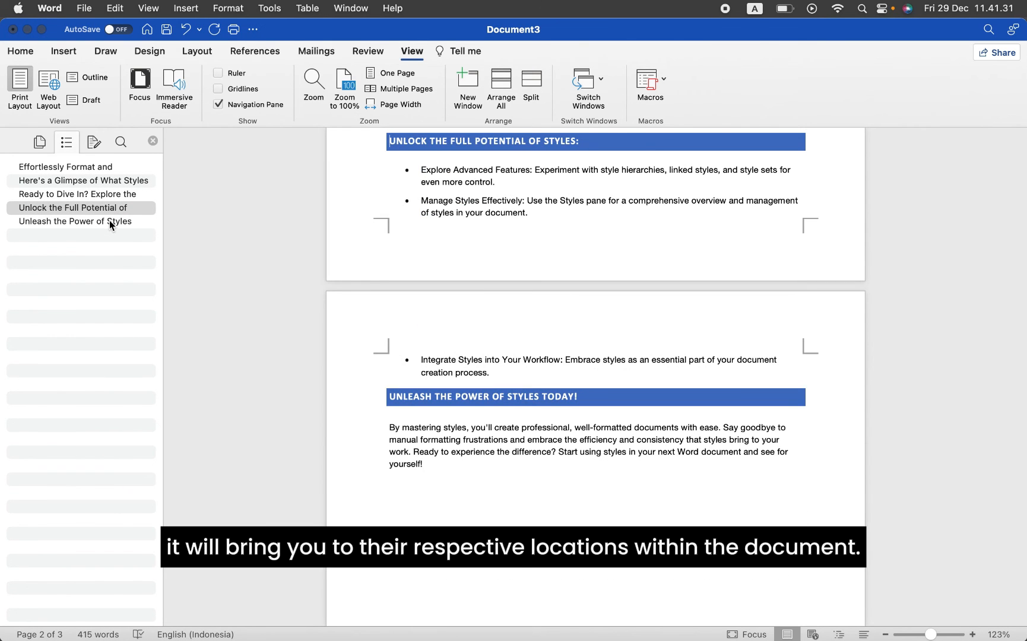
left_click(82, 181)
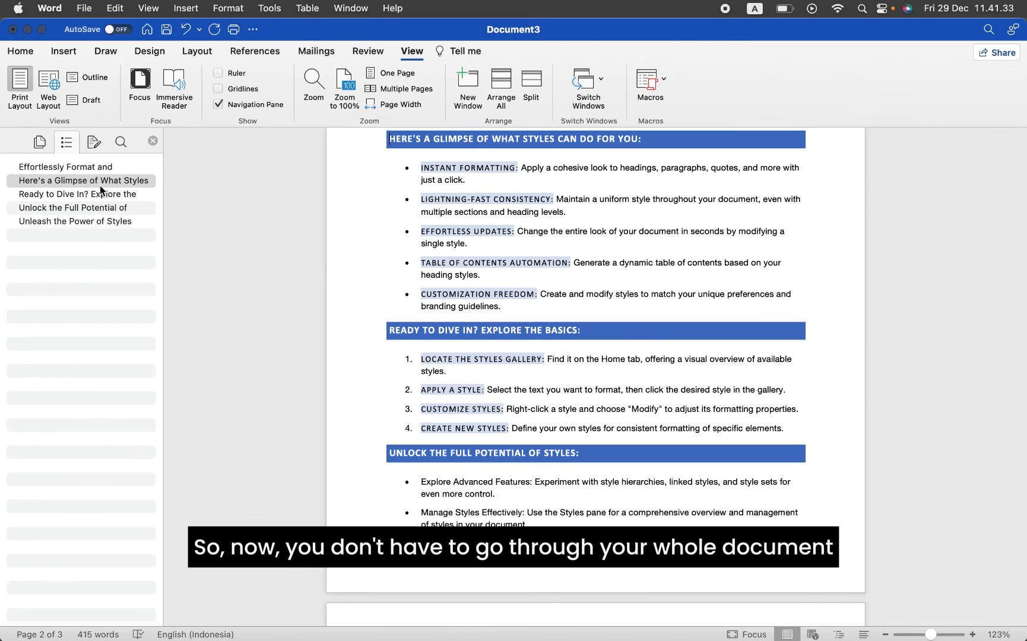
left_click(65, 166)
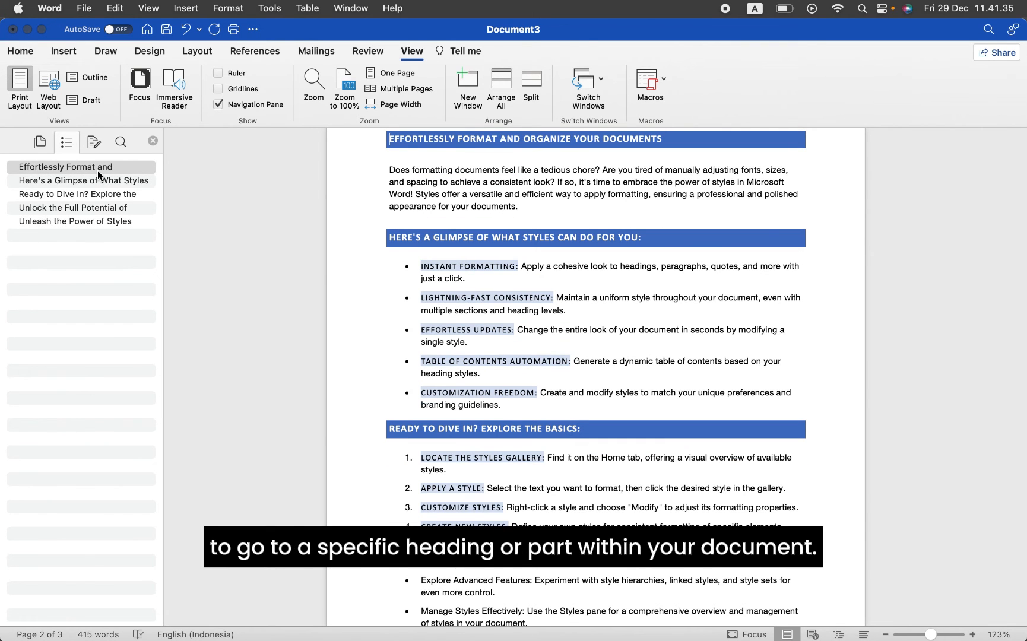